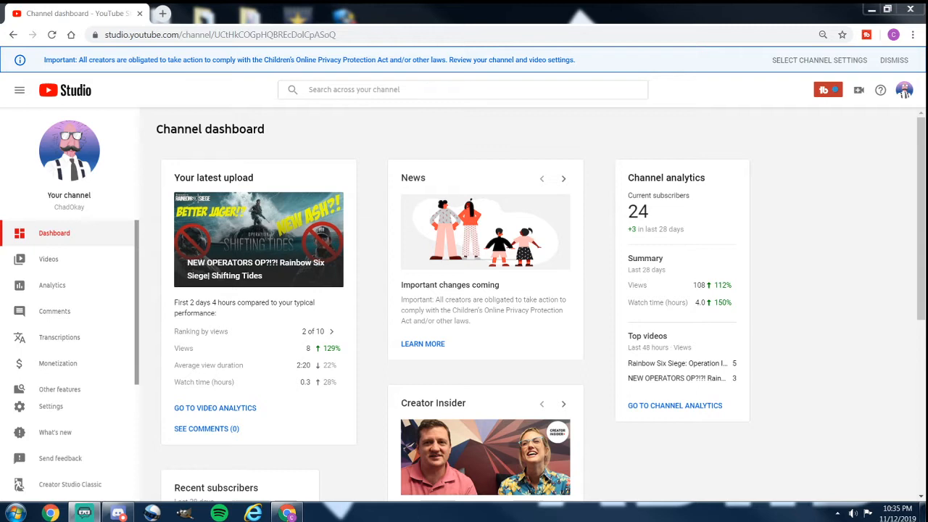
{"action": "mouse_move", "coordinate": [651, 120]}
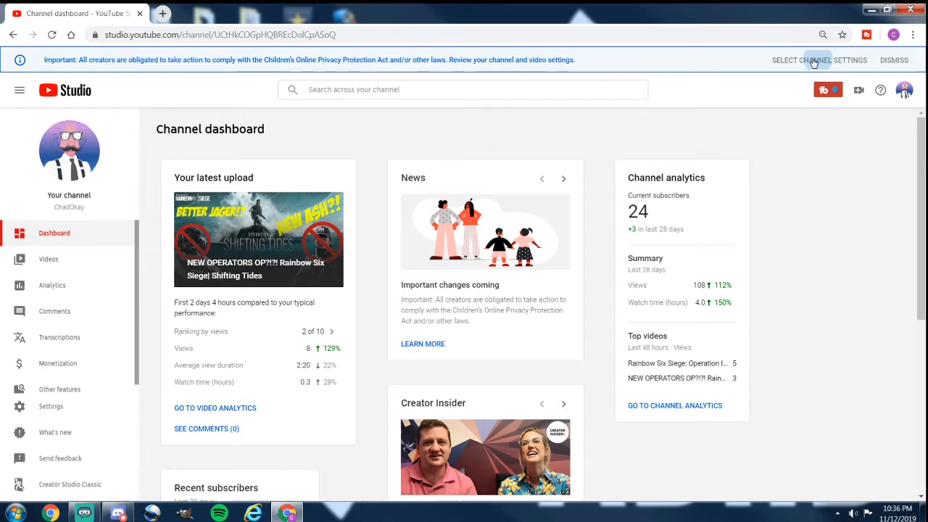
Reach the channel's Advanced settings Audience options from the Select Channel Settings banner
{"action": "left_click", "coordinate": [819, 60]}
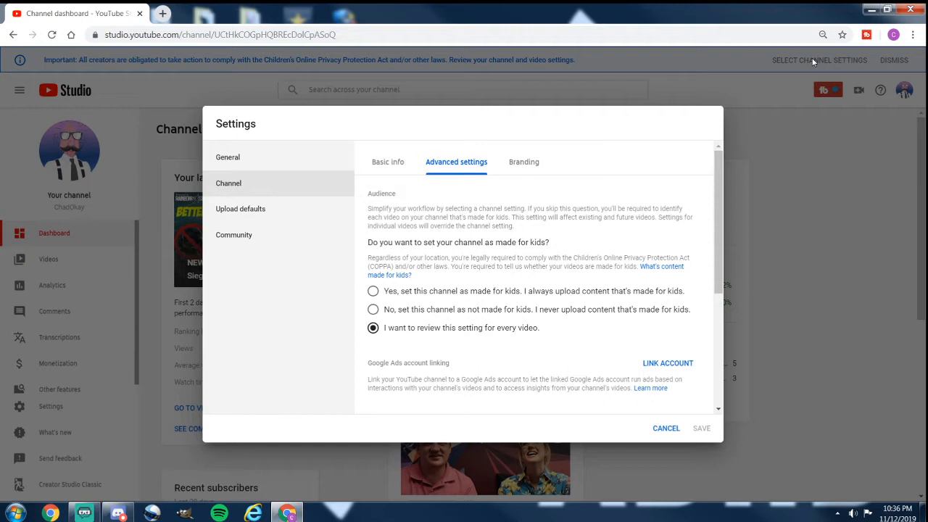
{"action": "mouse_move", "coordinate": [814, 62]}
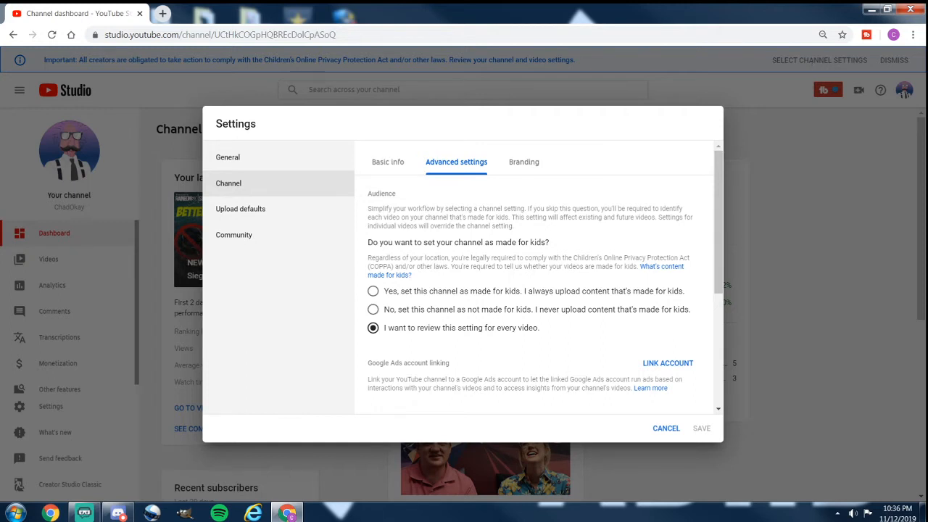
{"action": "mouse_move", "coordinate": [664, 270]}
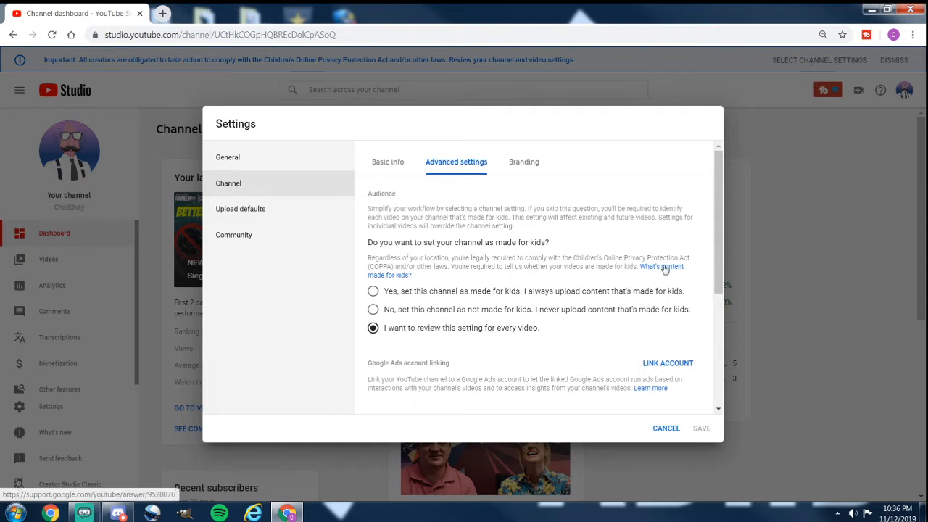
{"action": "left_click", "coordinate": [662, 266]}
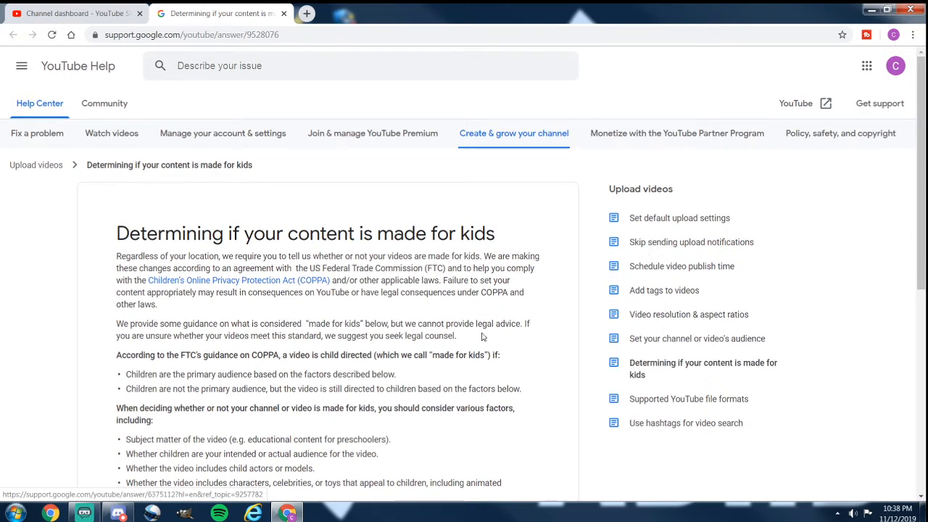
{"action": "scroll", "scroll_direction": "down", "scroll_amount": 3}
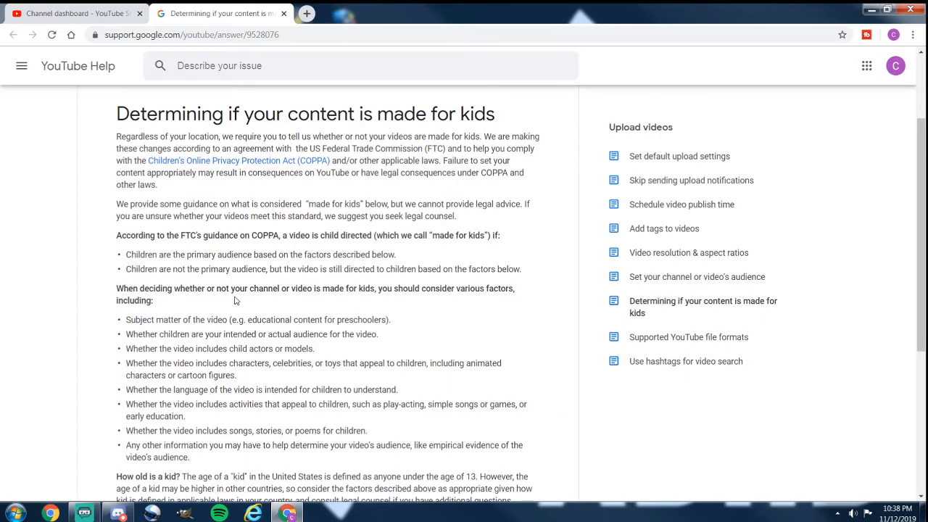
{"action": "mouse_move", "coordinate": [302, 299]}
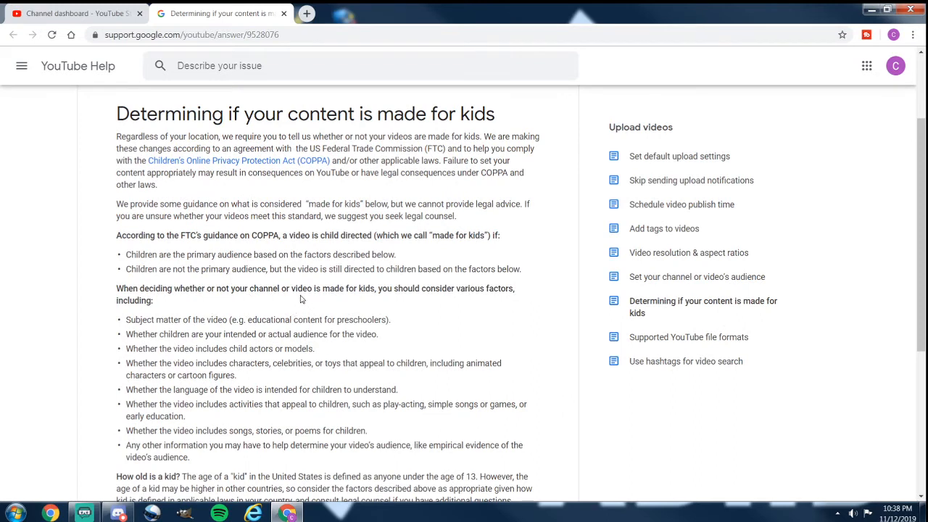
{"action": "scroll", "scroll_direction": "down", "scroll_amount": 3}
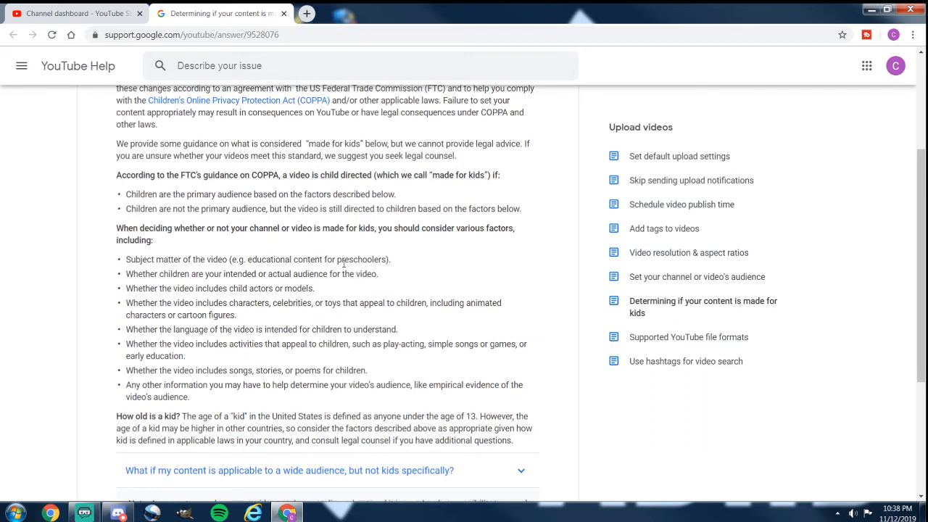
{"action": "mouse_move", "coordinate": [421, 274]}
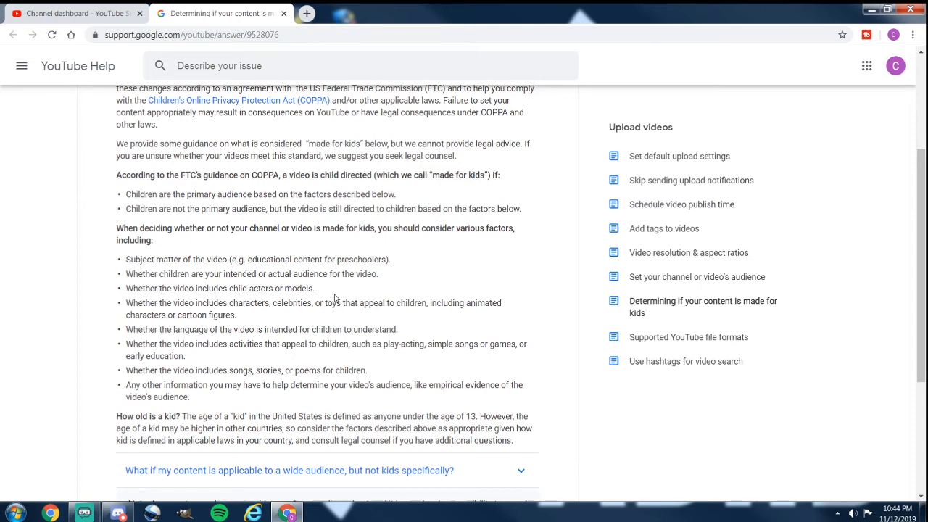
Scroll the made-for-kids help article down to its list of deciding factors and COPPA note
{"action": "scroll", "scroll_direction": "down", "scroll_amount": 3}
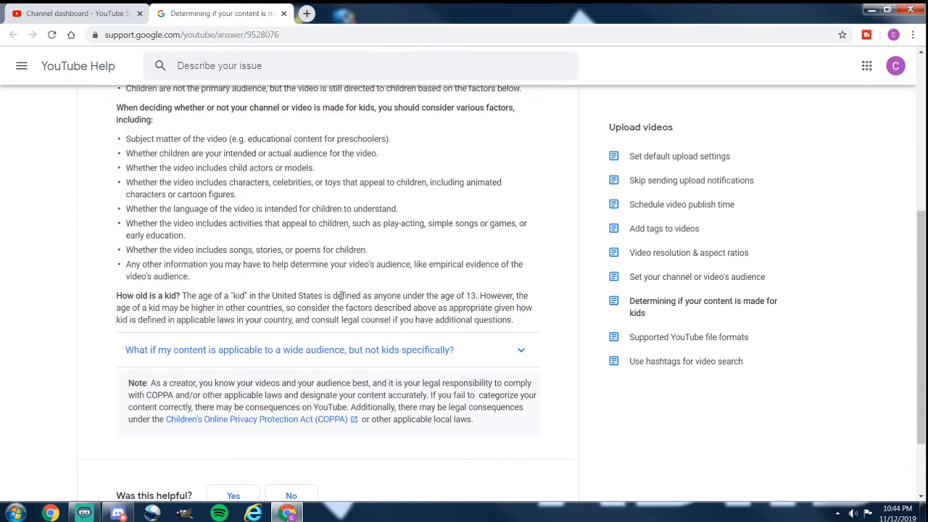
{"action": "mouse_move", "coordinate": [682, 204]}
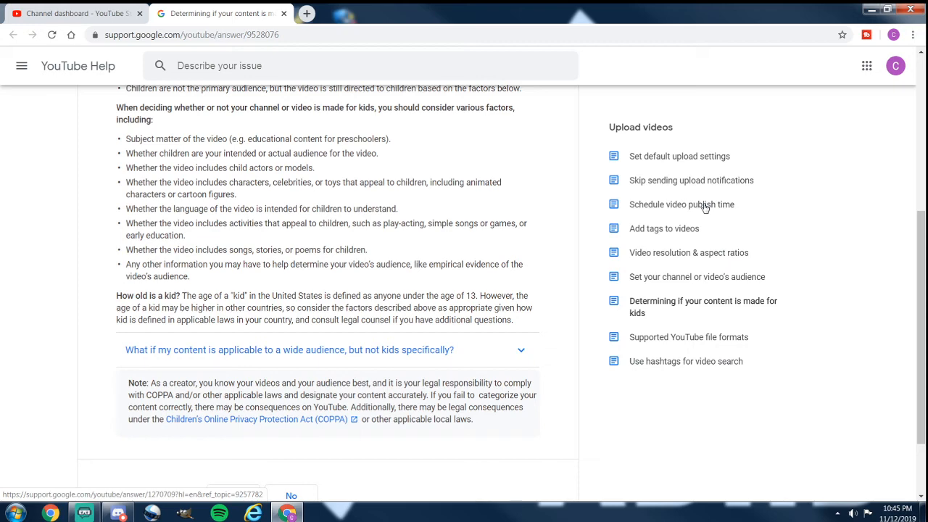
{"action": "scroll", "scroll_direction": "down", "scroll_amount": 3}
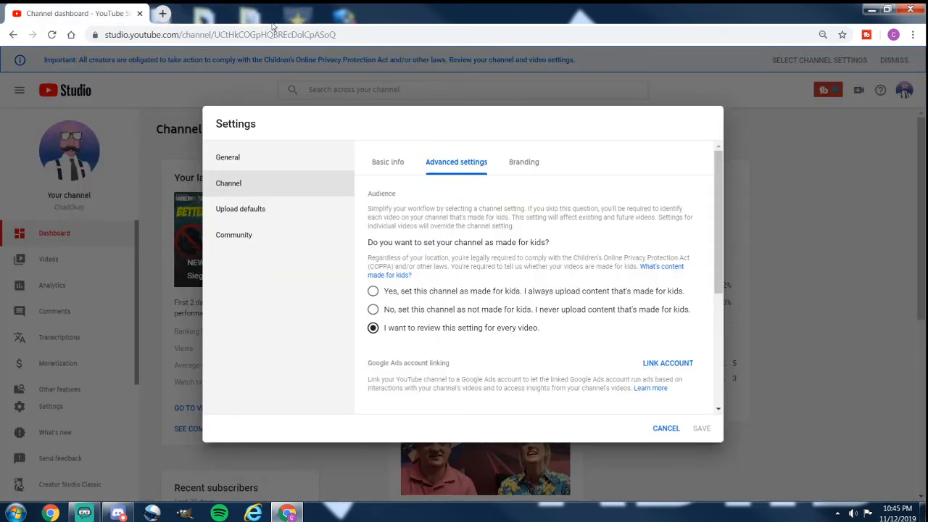
{"action": "mouse_move", "coordinate": [187, 7]}
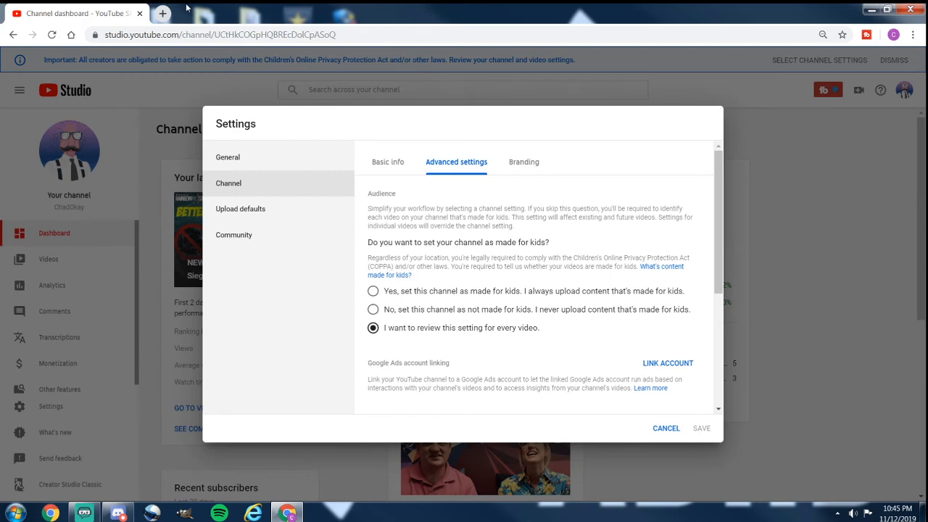
{"action": "mouse_move", "coordinate": [637, 284]}
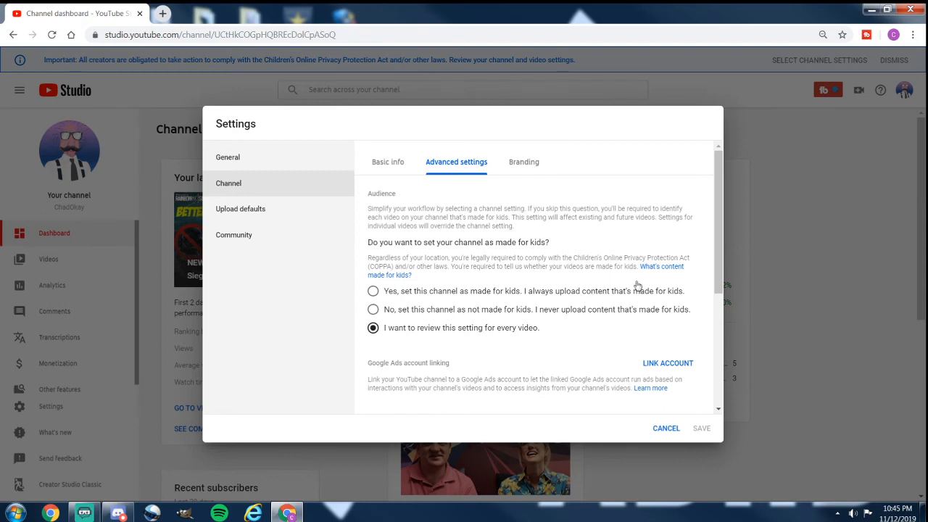